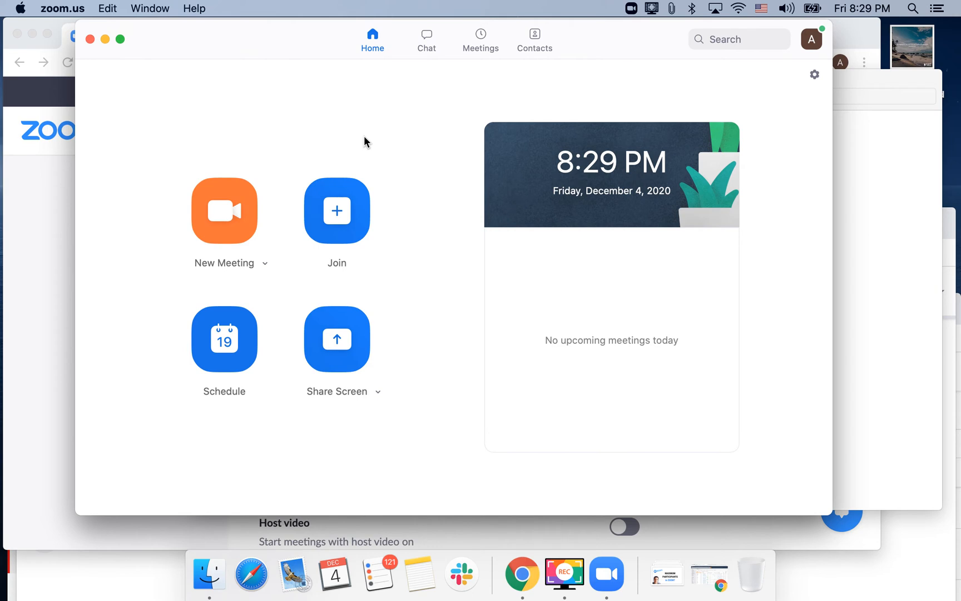
mouse_move(224, 211)
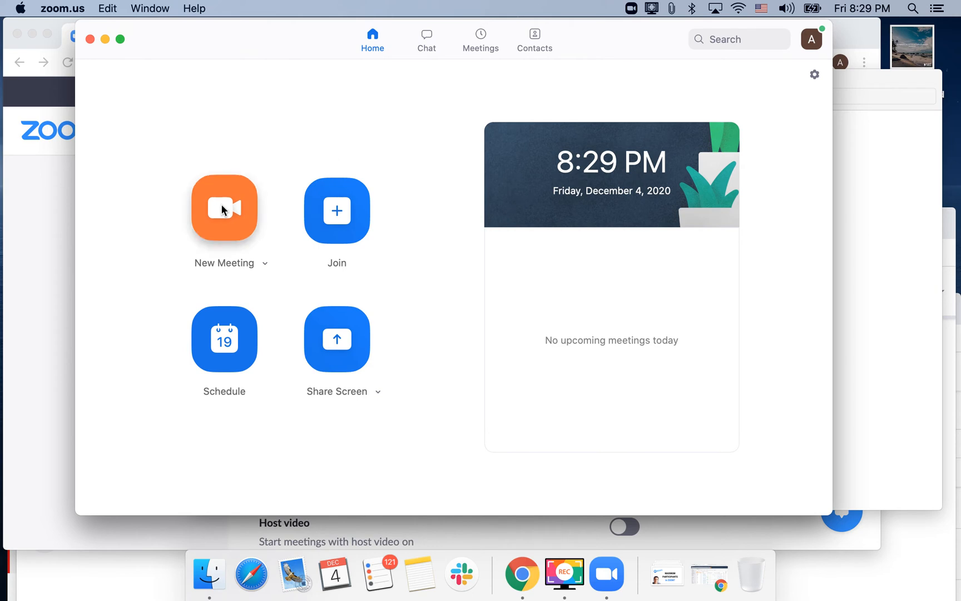
Start a new Zoom meeting from the home screen with camera video and computer audio.
left_click(225, 209)
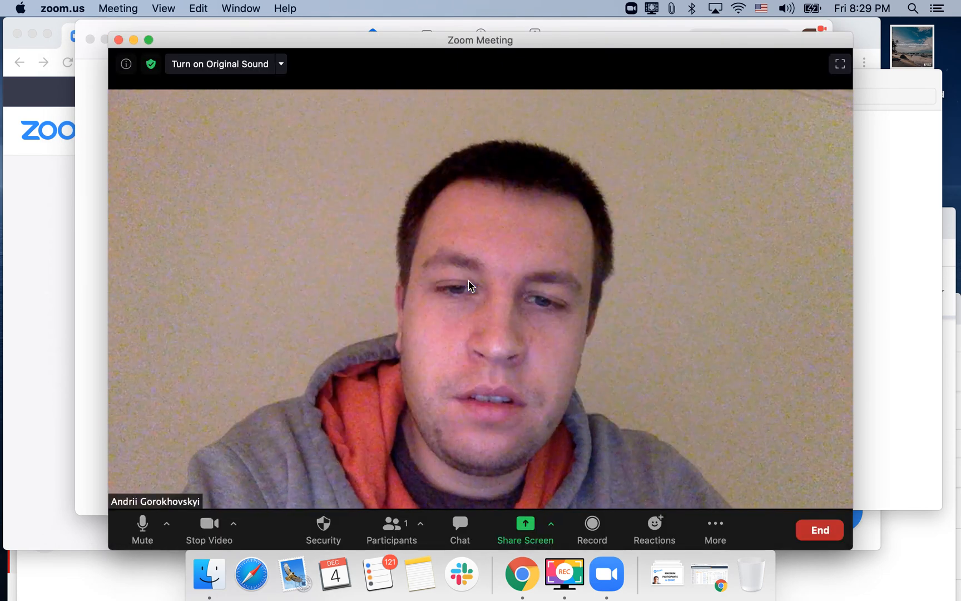
mouse_move(209, 524)
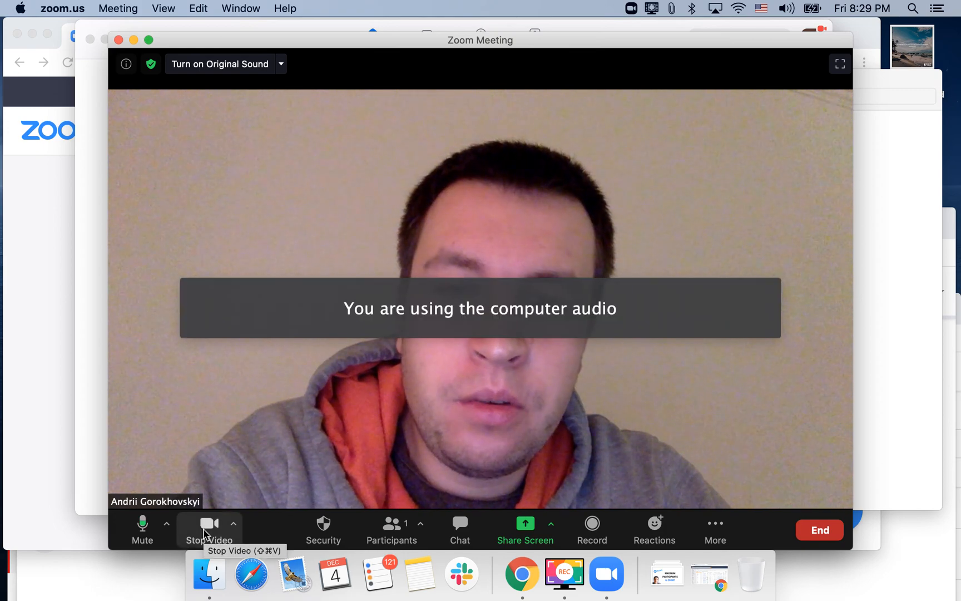
mouse_move(288, 391)
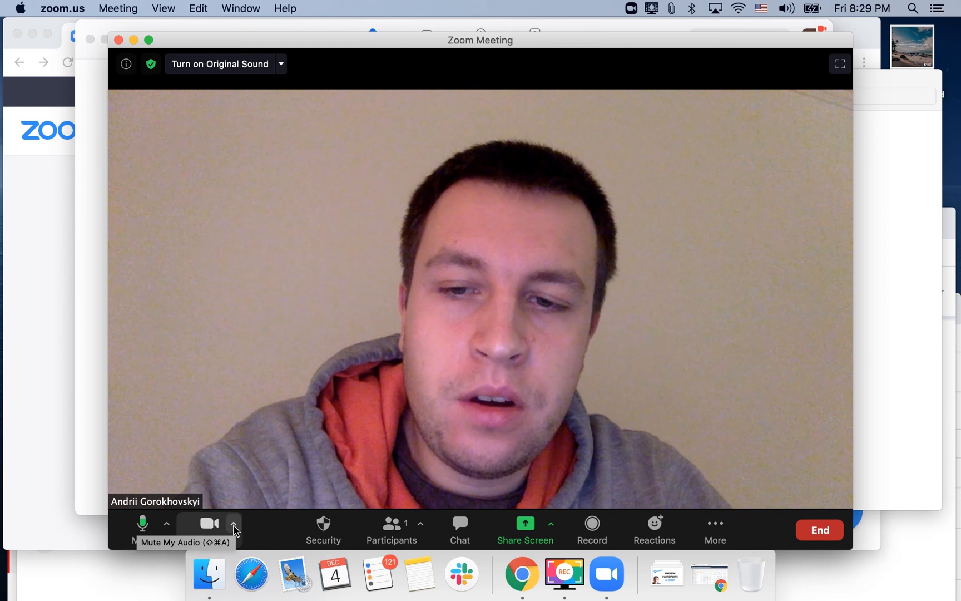
mouse_move(539, 529)
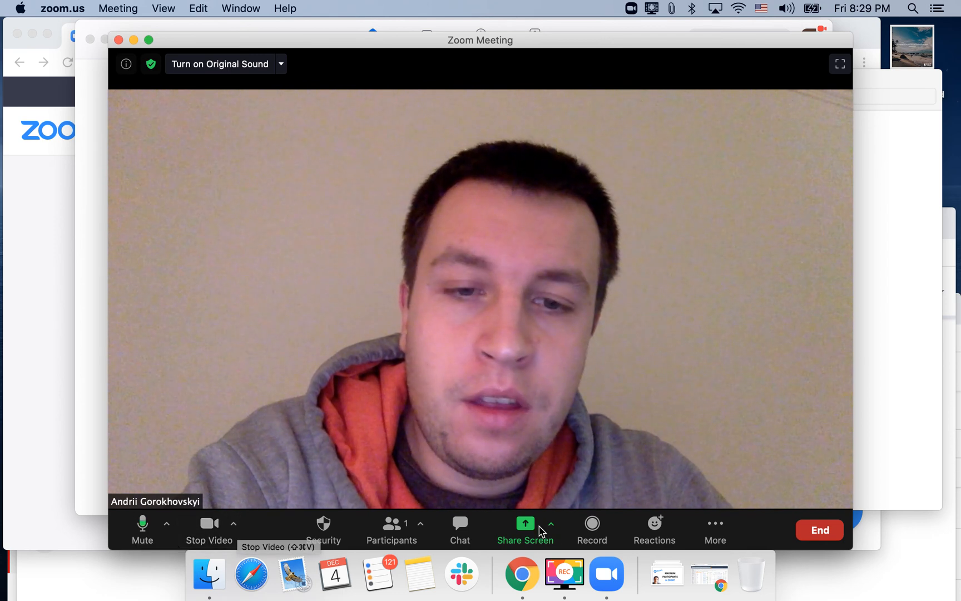
mouse_move(525, 529)
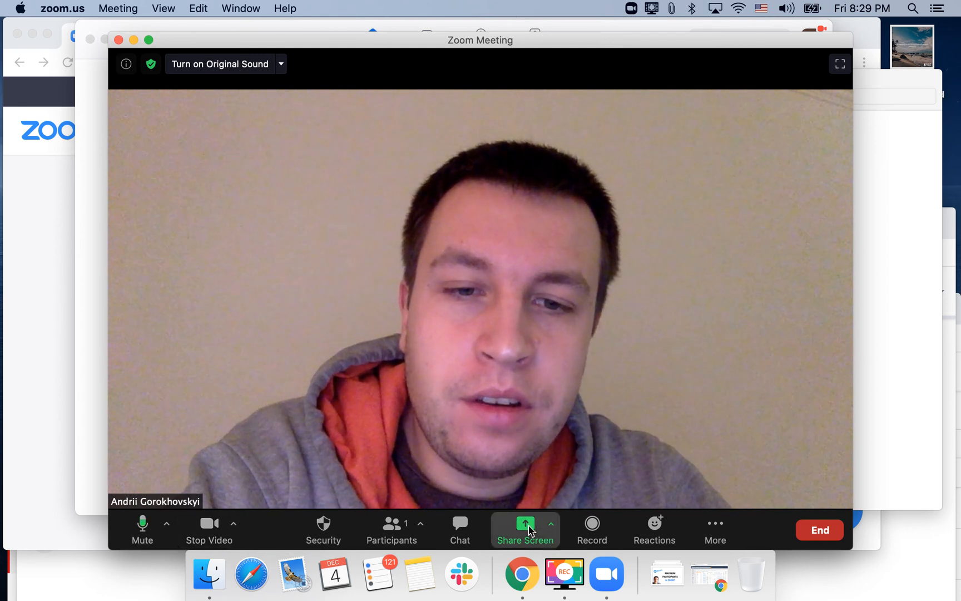
Share a Google Chrome window to the meeting from the Basic share options.
left_click(525, 527)
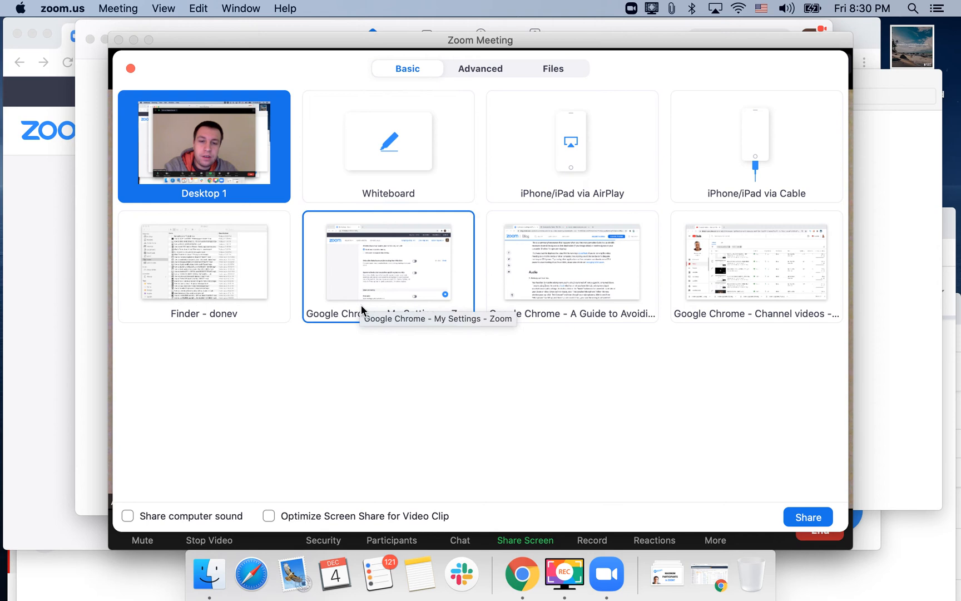
left_click(572, 264)
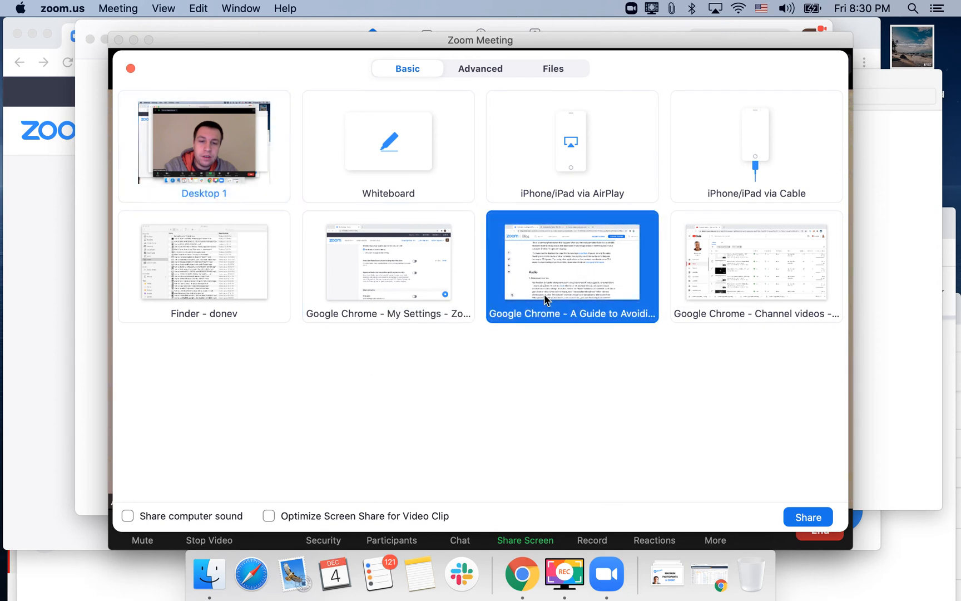
mouse_move(808, 516)
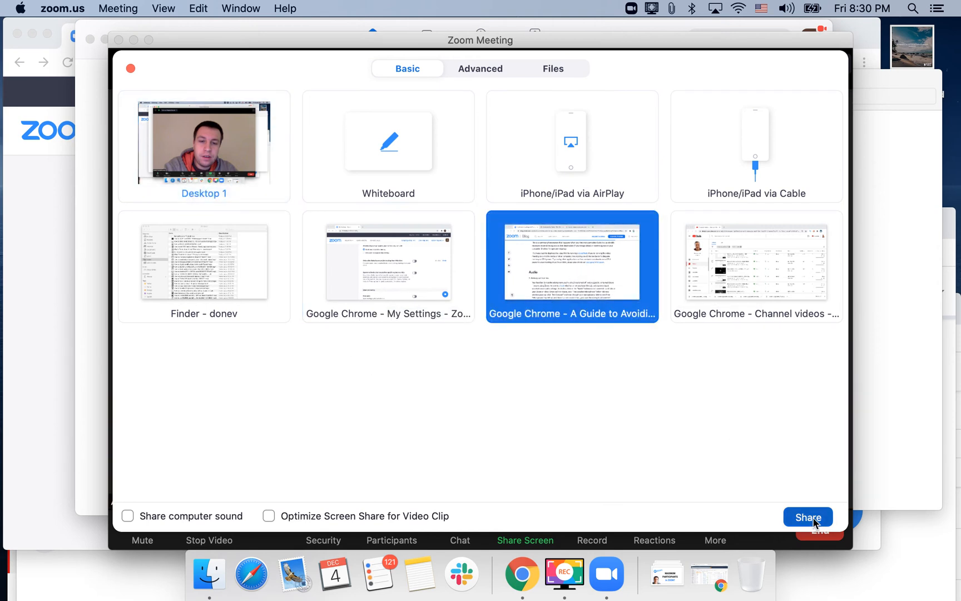
left_click(808, 516)
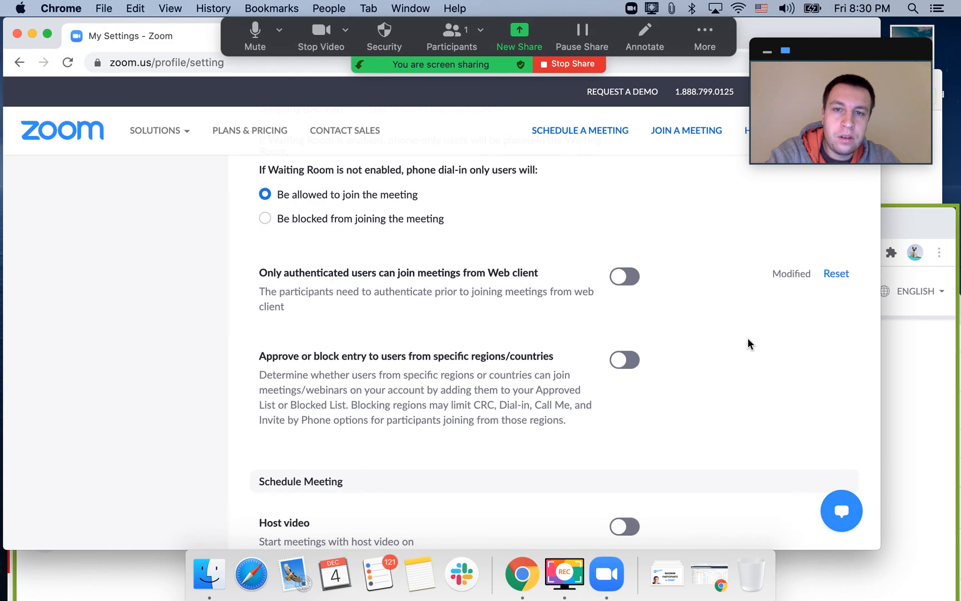
mouse_move(624, 77)
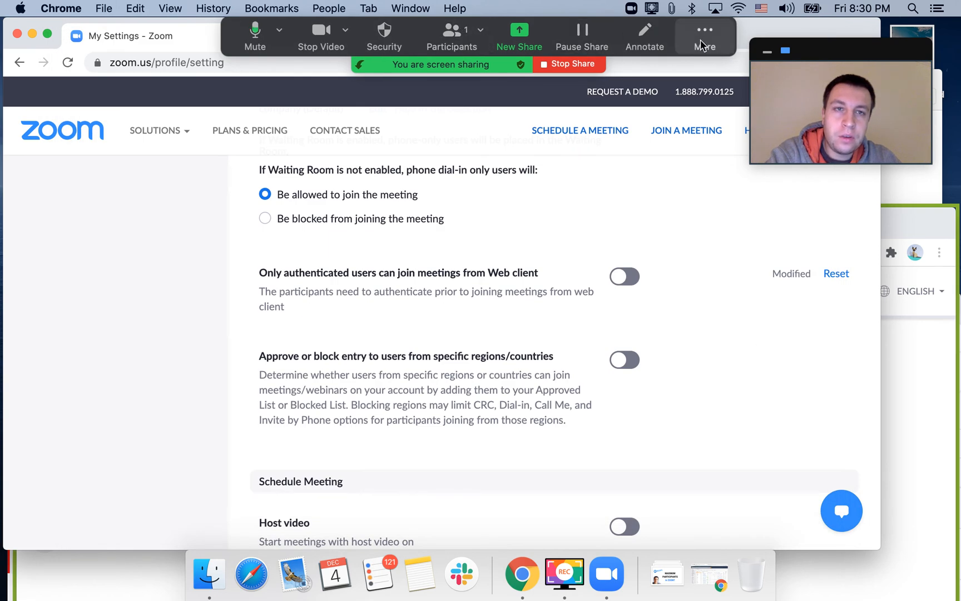
Bring up the sharing toolbar's More options showing Record and End choices.
left_click(704, 35)
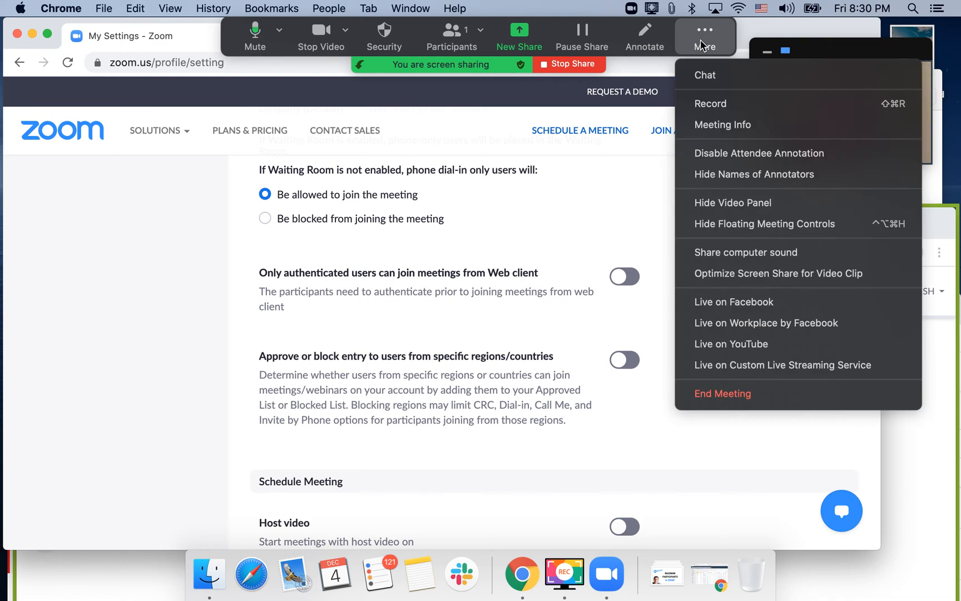
mouse_move(755, 103)
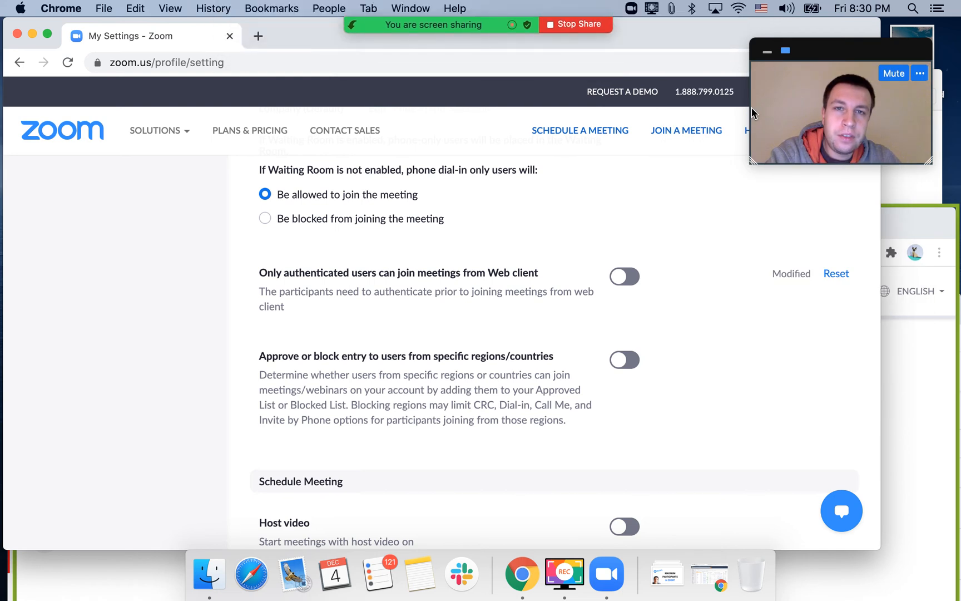
mouse_move(514, 38)
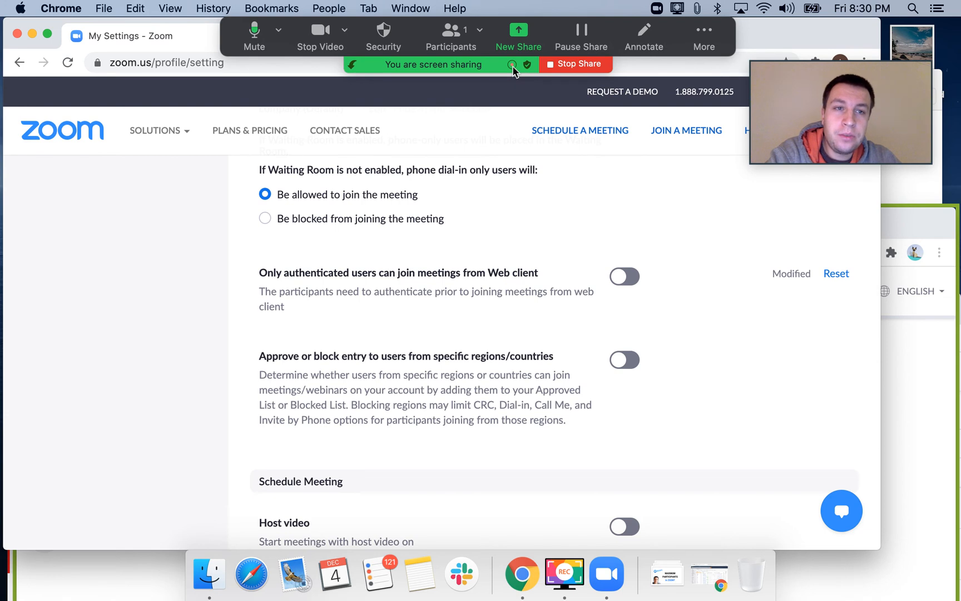
mouse_move(561, 74)
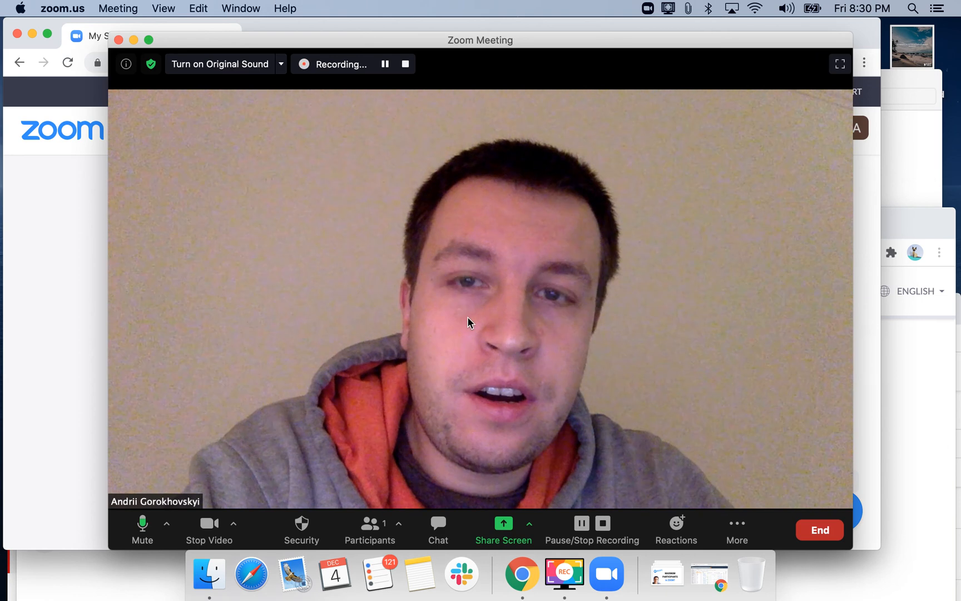
mouse_move(385, 64)
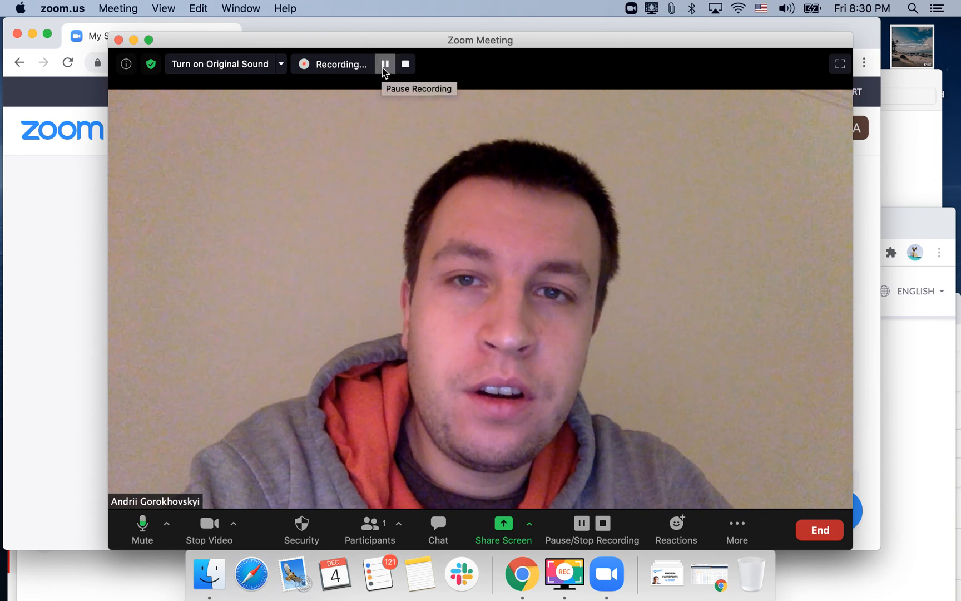
Pause the local recording, resume it, then stop it.
left_click(385, 64)
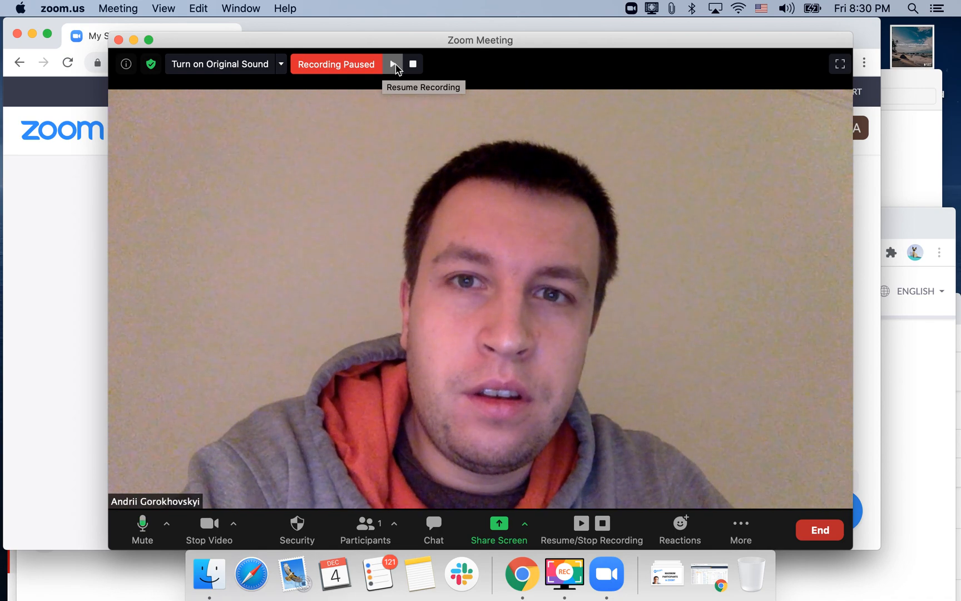
left_click(392, 64)
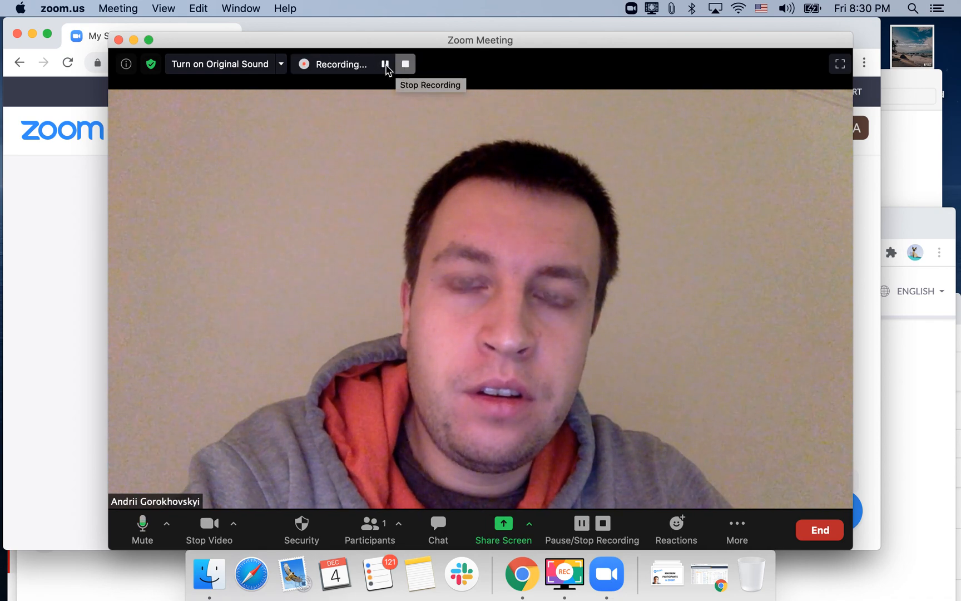
mouse_move(429, 191)
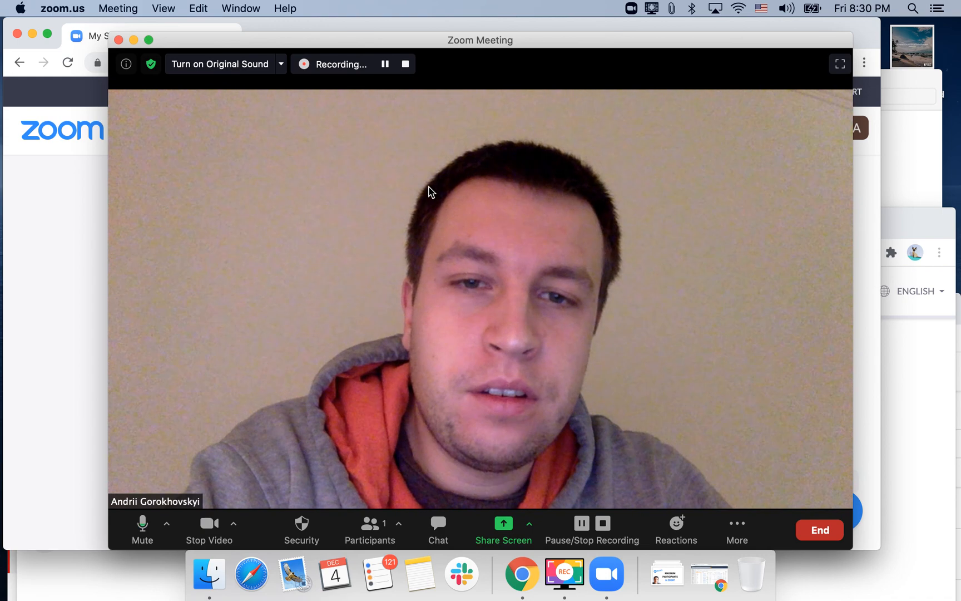
mouse_move(603, 523)
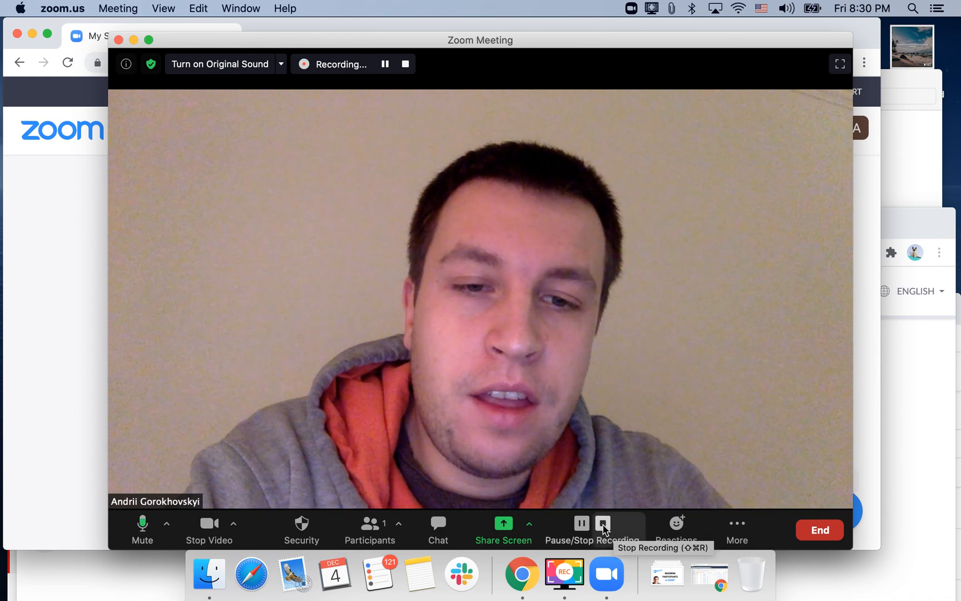
left_click(601, 526)
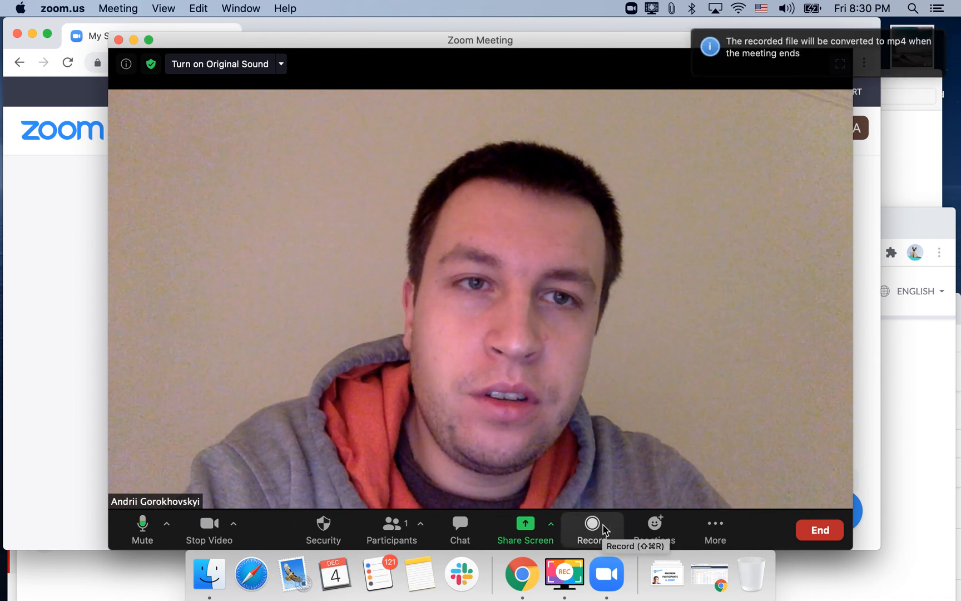
mouse_move(776, 50)
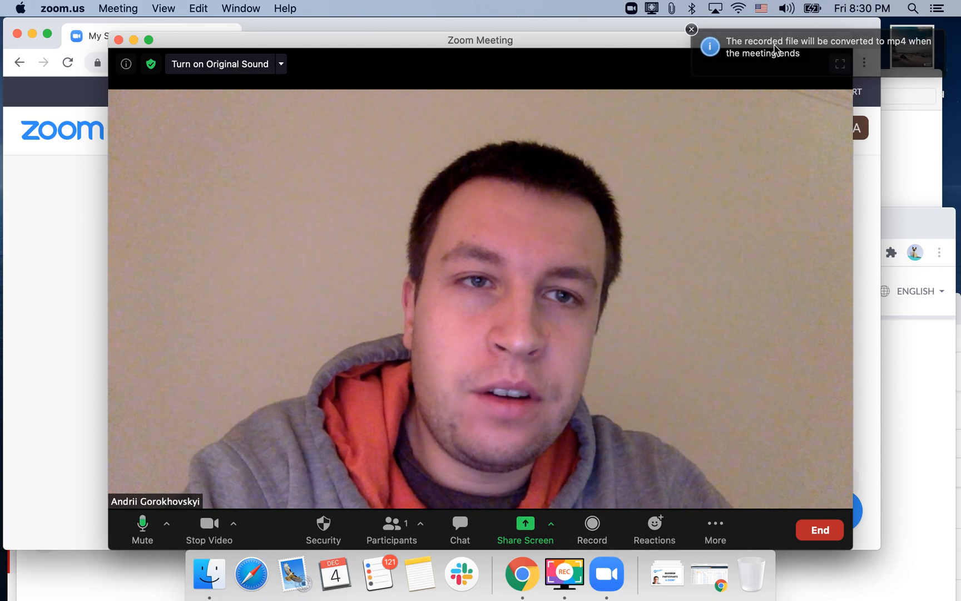
mouse_move(807, 112)
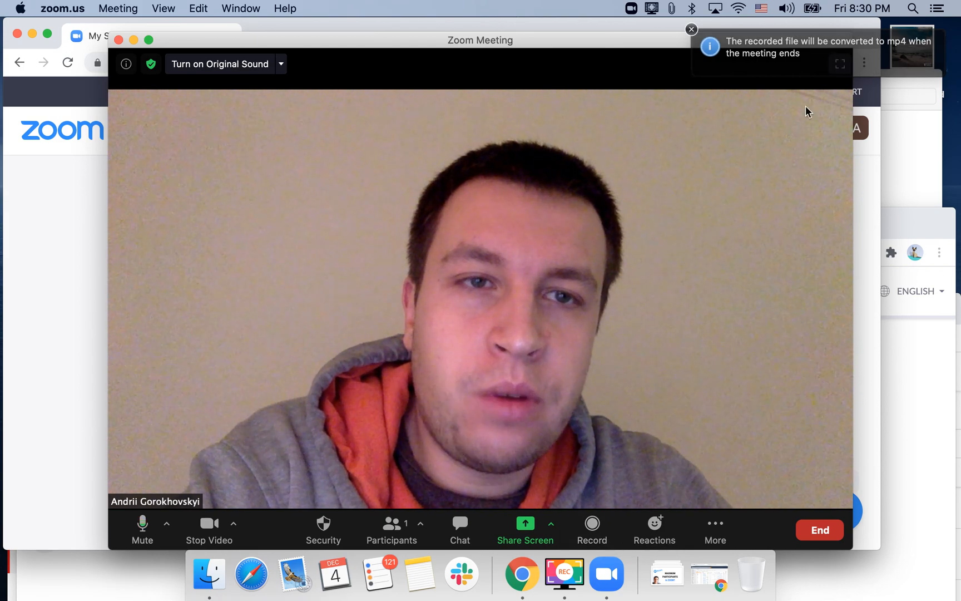
Dismiss the mp4 conversion notice and end the meeting for all participants.
left_click(690, 29)
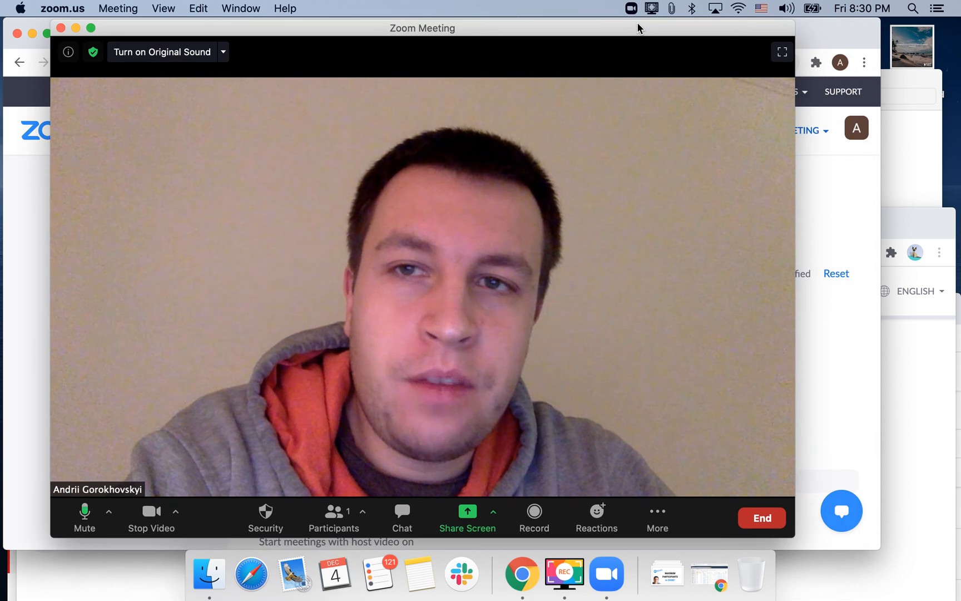
left_click(761, 517)
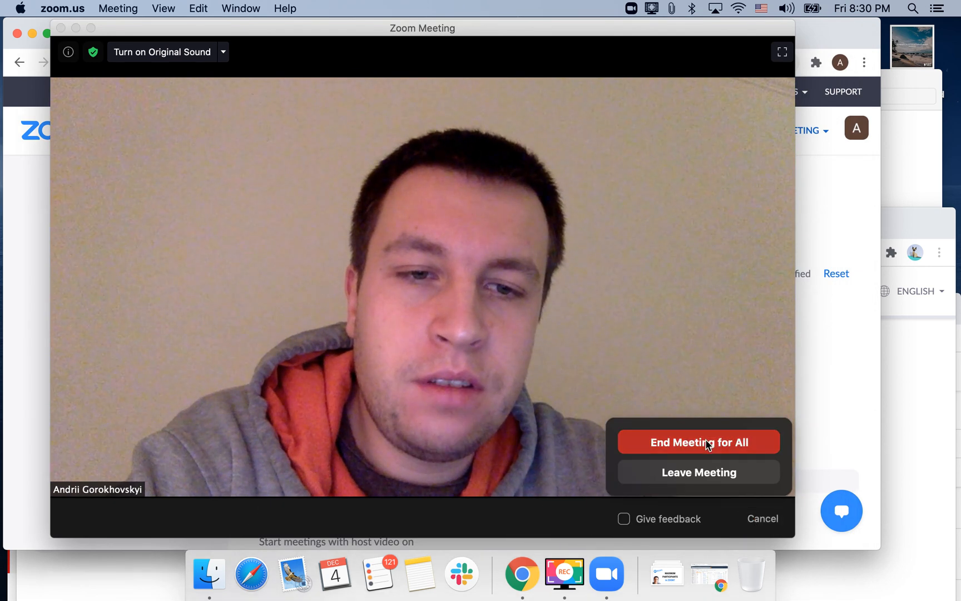
left_click(698, 443)
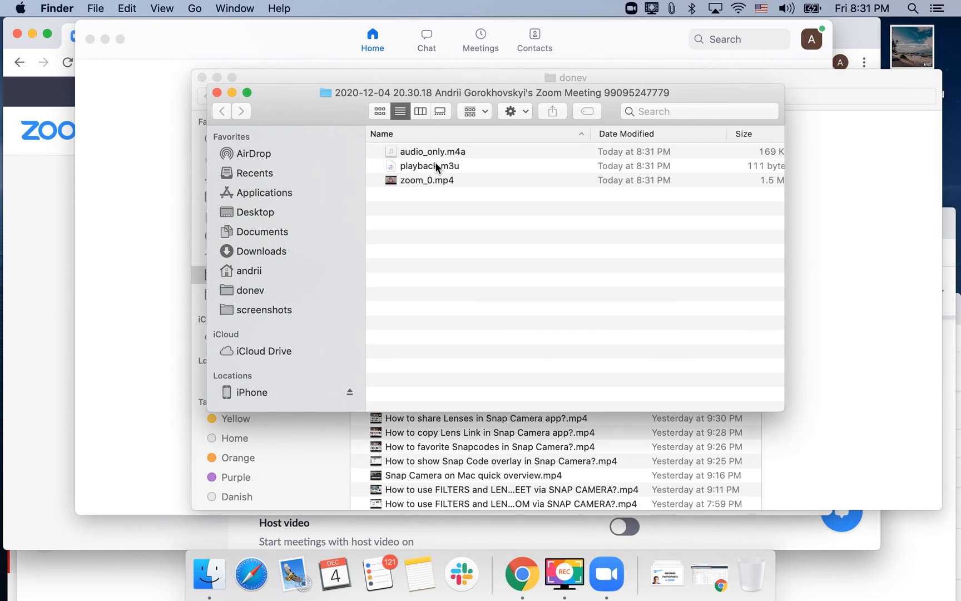
mouse_move(777, 409)
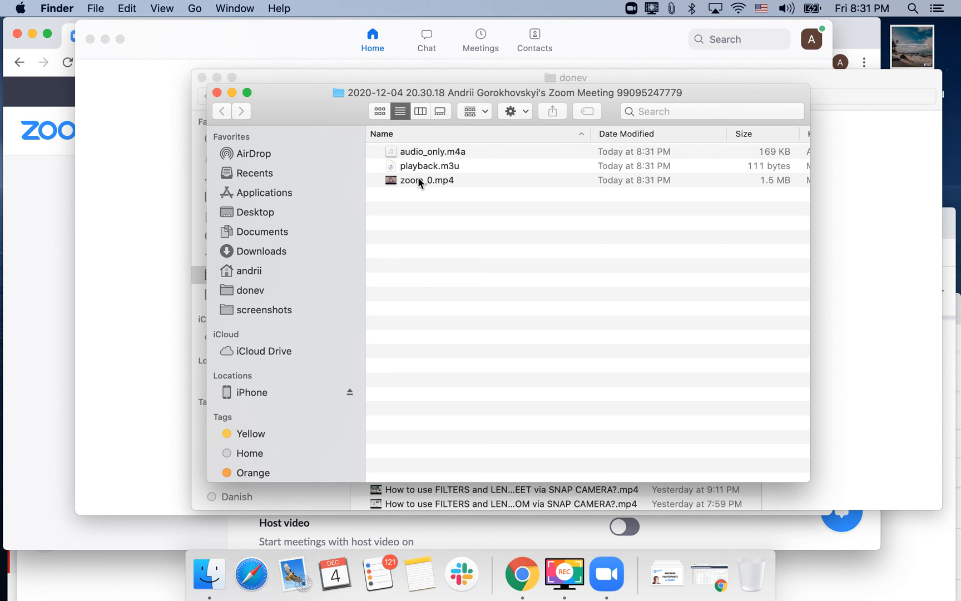
mouse_move(463, 156)
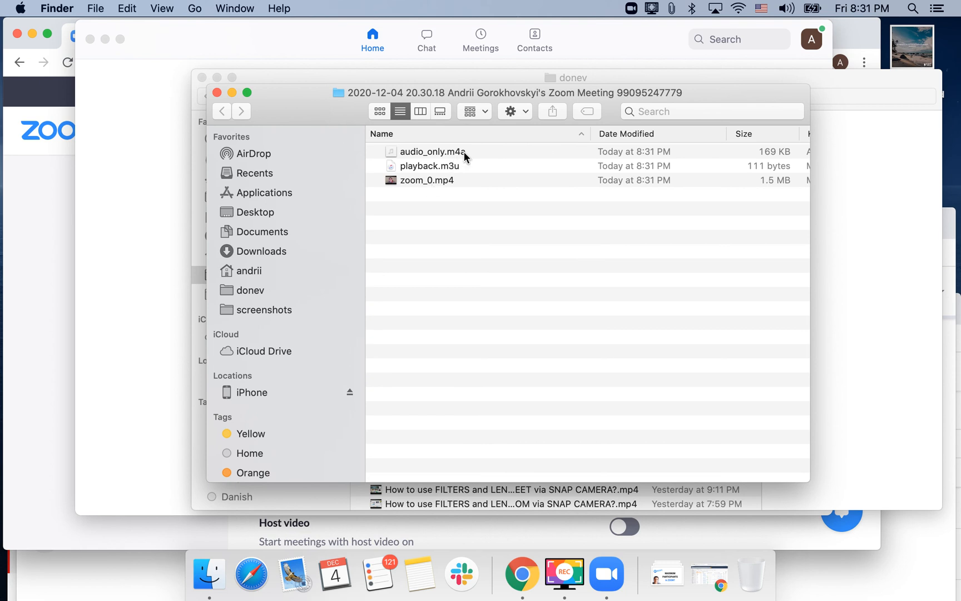
Select the converted zoom_0.mp4 recording in the Finder folder.
left_click(427, 179)
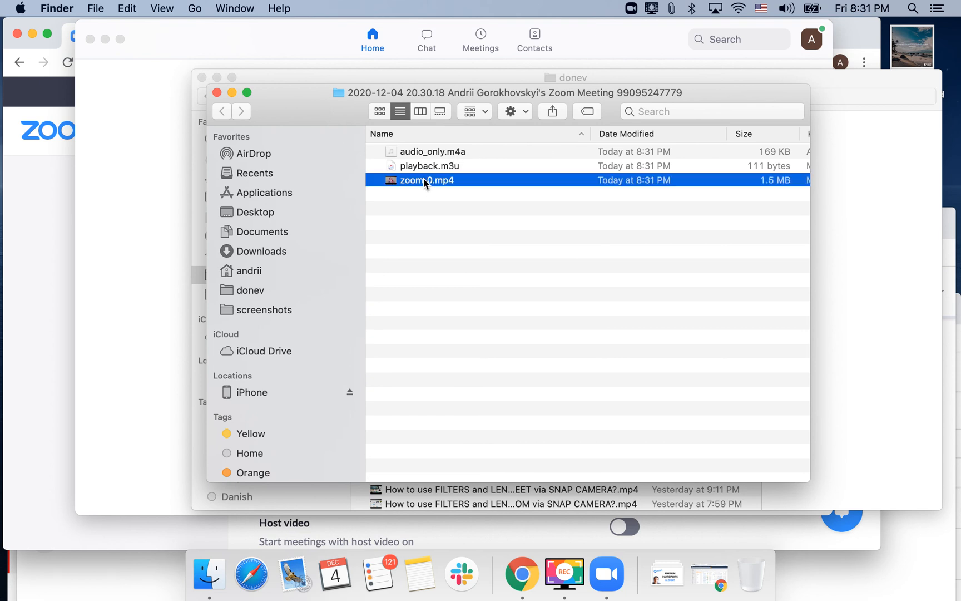
mouse_move(437, 190)
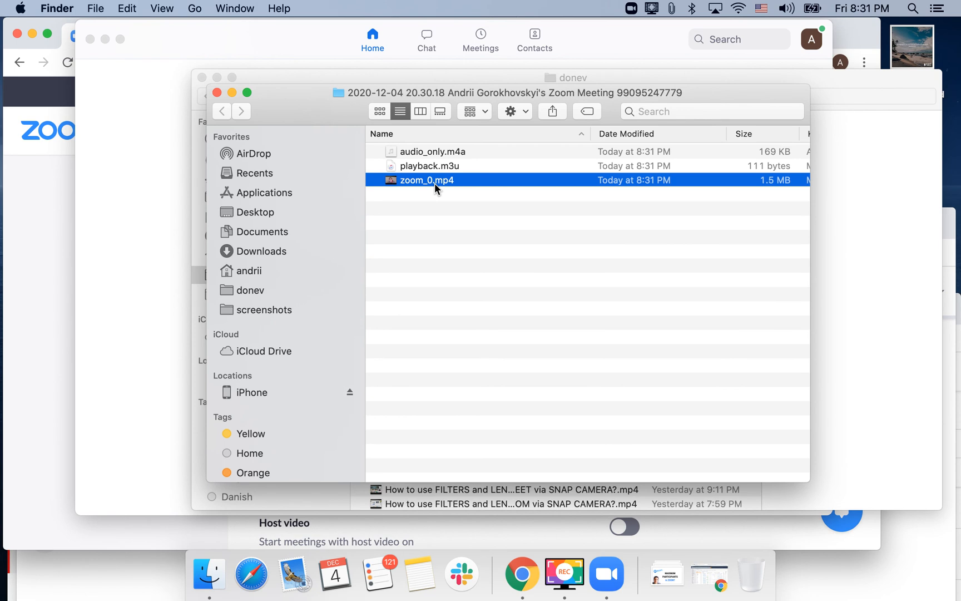